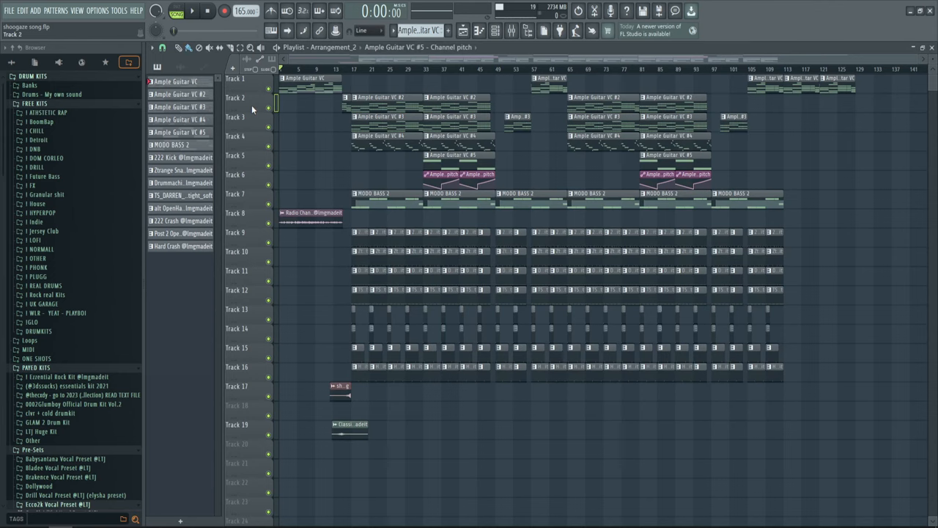
# Review the Guitar mixer insert's Parametric EQ 2, 1K Distortion and Master Clipper effects
pyautogui.click(510, 29)
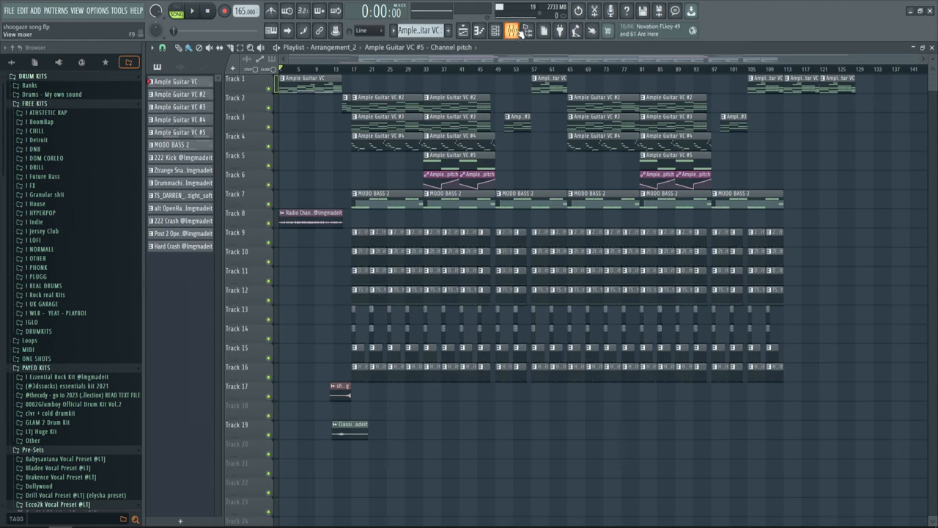
pyautogui.click(510, 31)
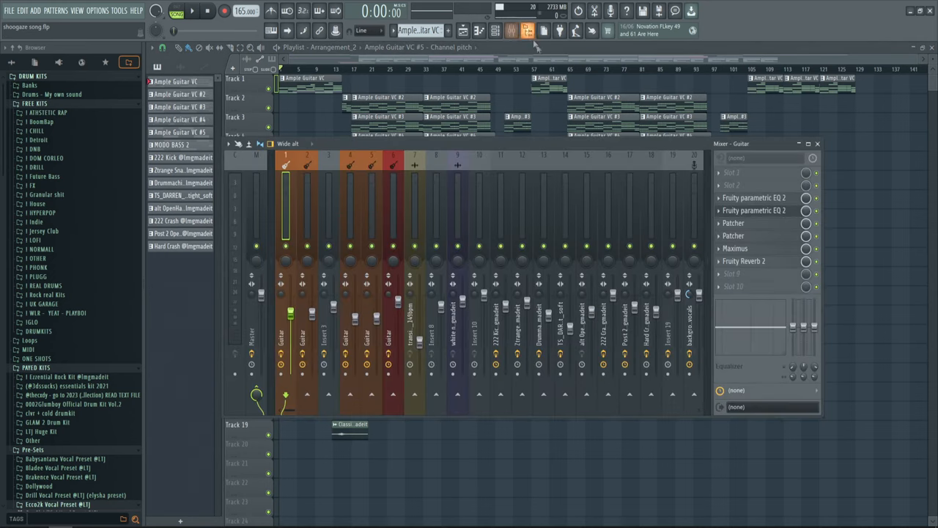
pyautogui.click(753, 196)
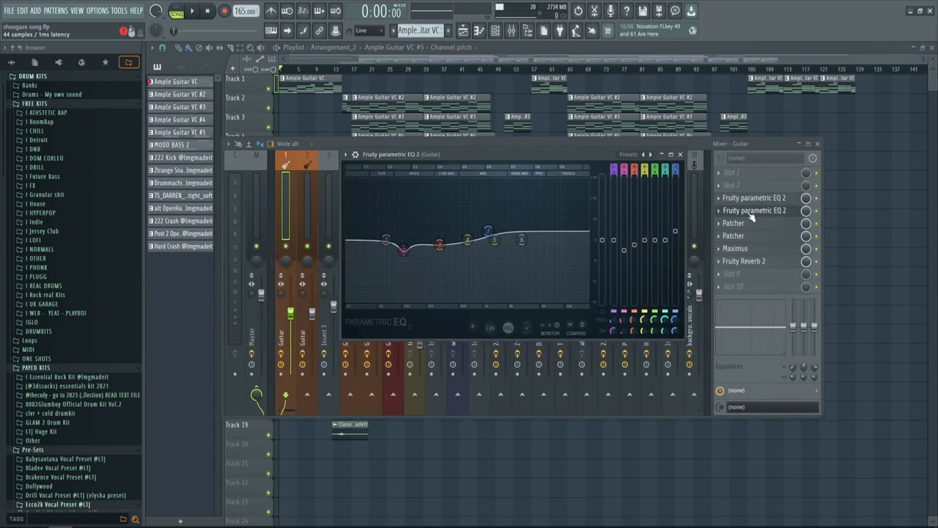
pyautogui.click(733, 223)
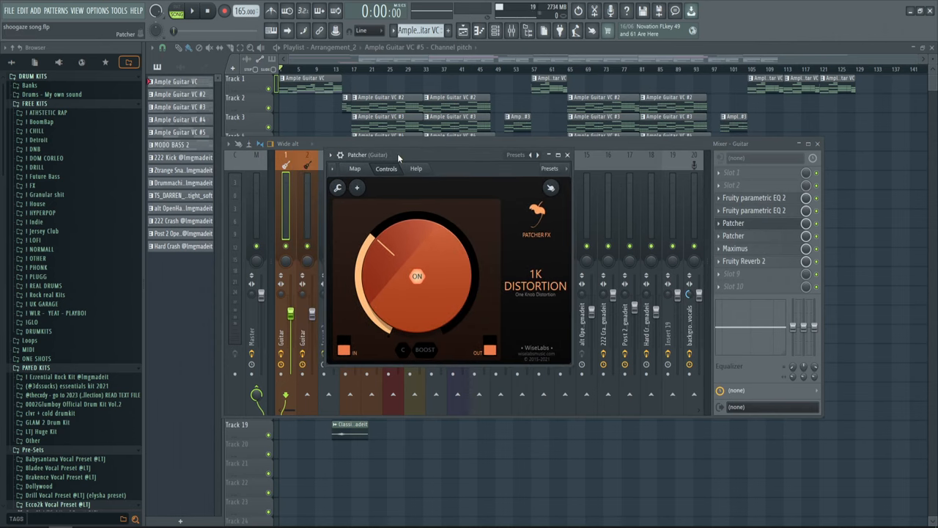
pyautogui.moveTo(415, 169)
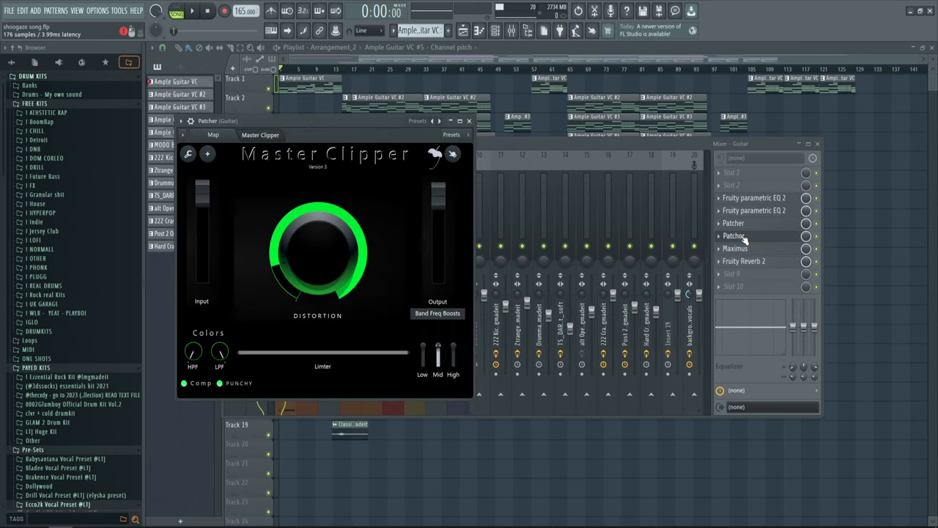
pyautogui.click(745, 261)
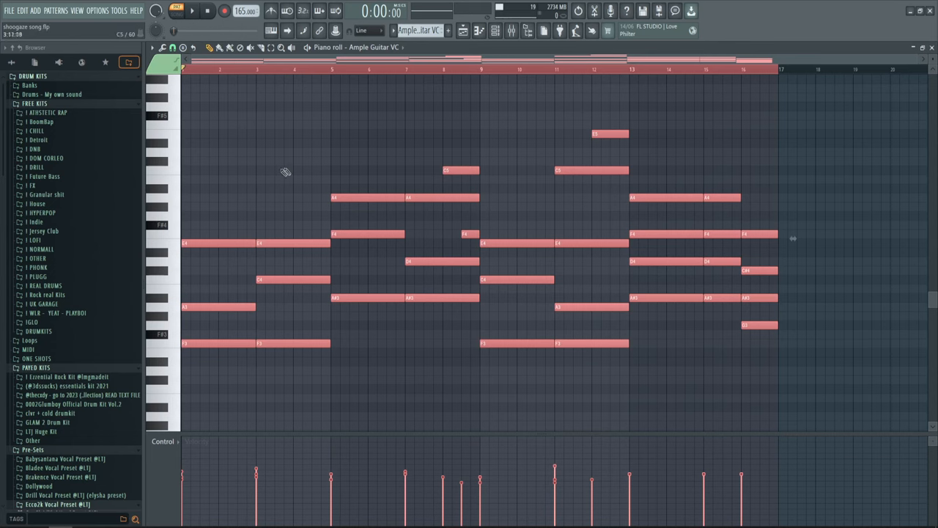
# View the Ample Guitar VC chord pattern's notes across the piano roll
pyautogui.moveTo(237, 143); pyautogui.dragTo(819, 428)
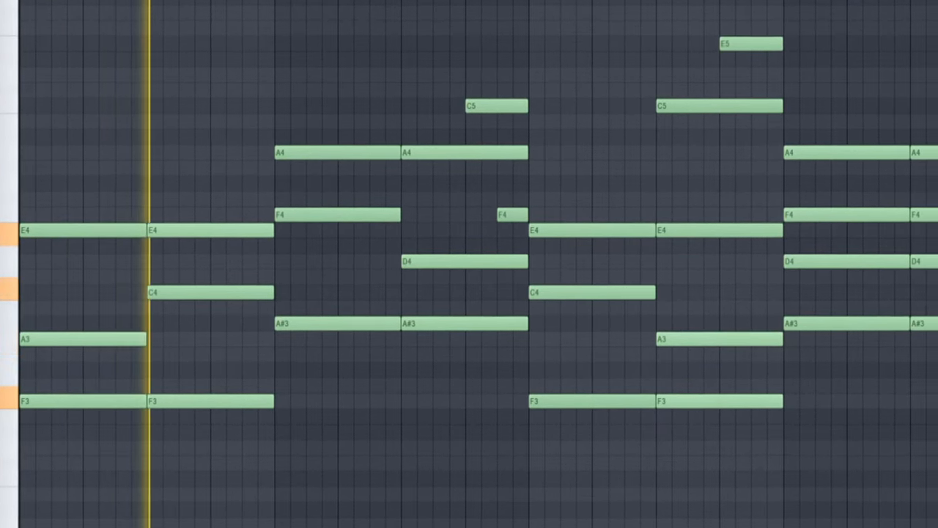
pyautogui.hscroll(-3)
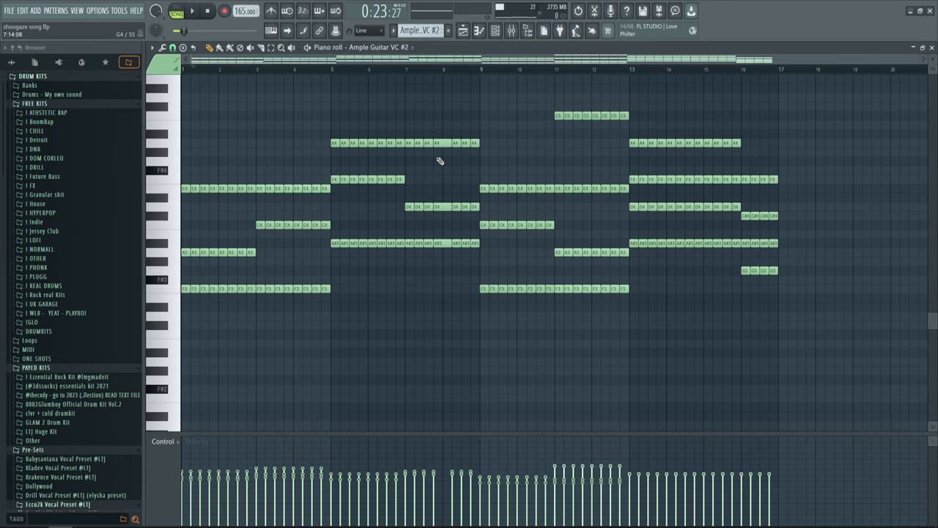
pyautogui.moveTo(487, 106)
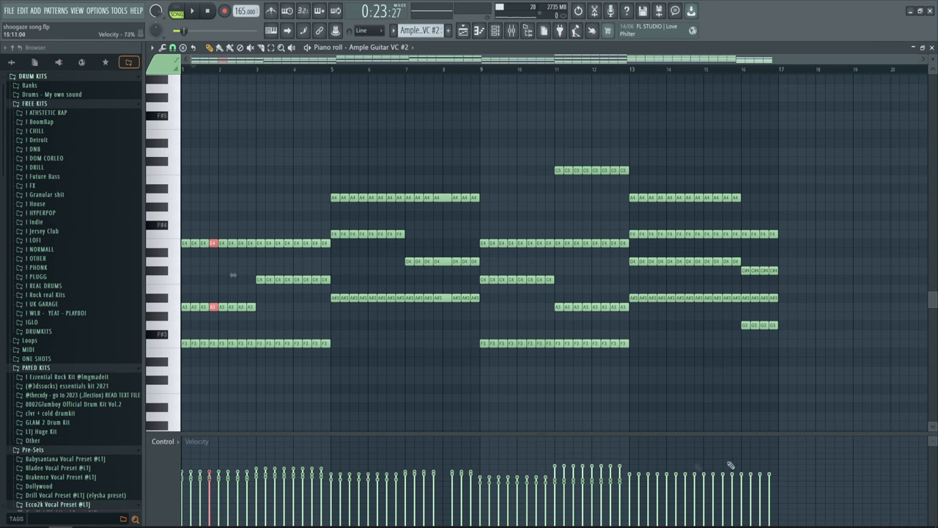
# Bring up the Ample Guitar VC #2 repeated-chord pattern with its note velocities
pyautogui.click(208, 10)
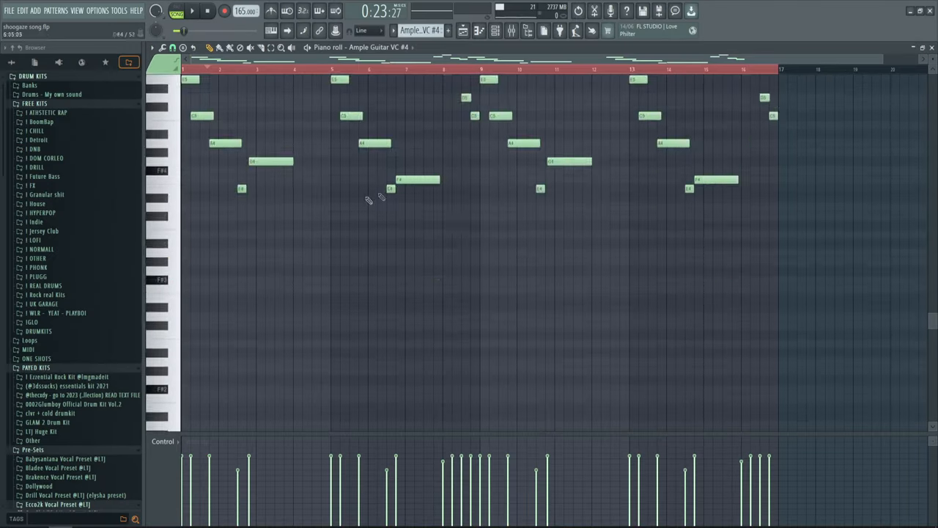
# Scroll the Ample Guitar VC #4 piano roll down to its melodic notes
pyautogui.scroll(-3)
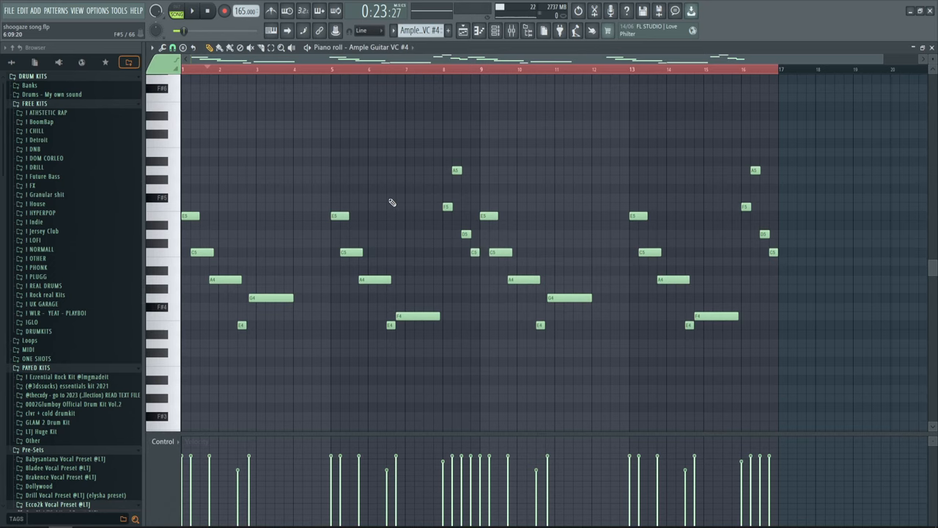
pyautogui.scroll(-3)
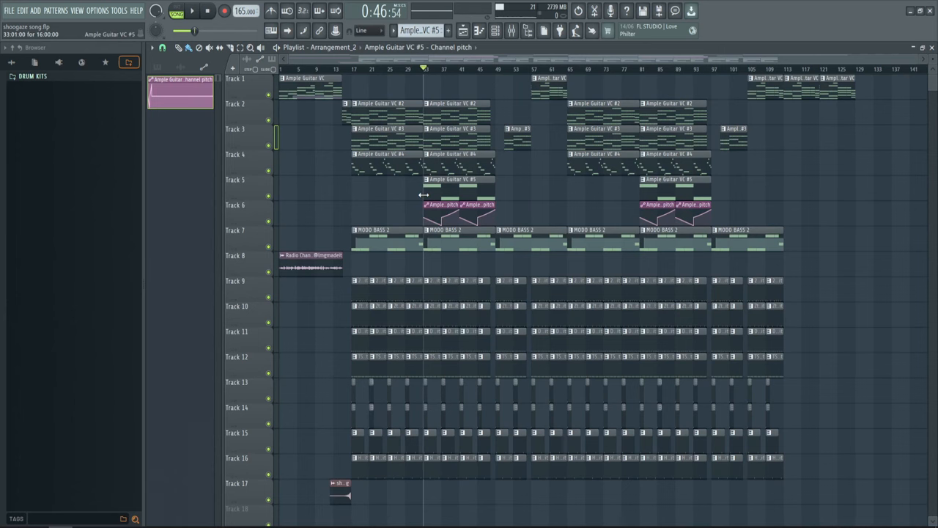
# Try the '70s P-Bass model in MODO Bass 2 and cancel the upgrade prompt, keeping '60s P-Bass
pyautogui.click(496, 29)
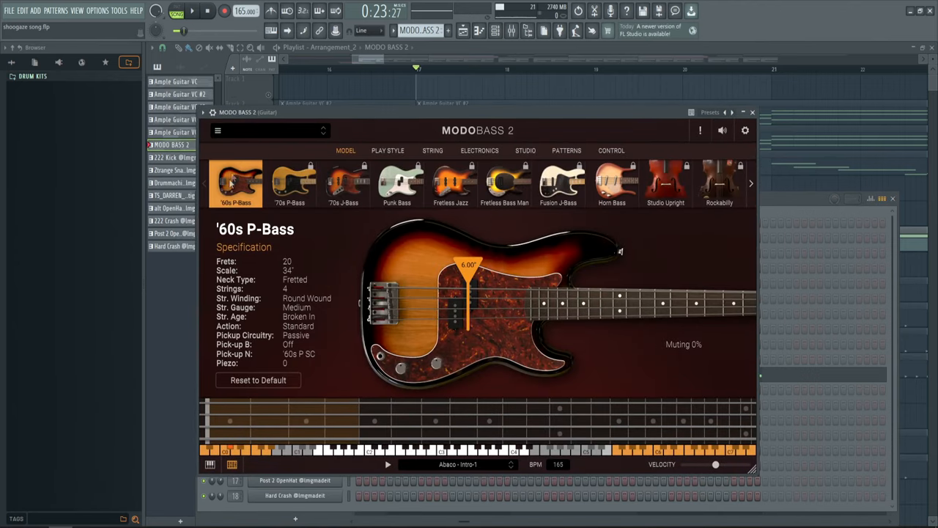
pyautogui.click(291, 182)
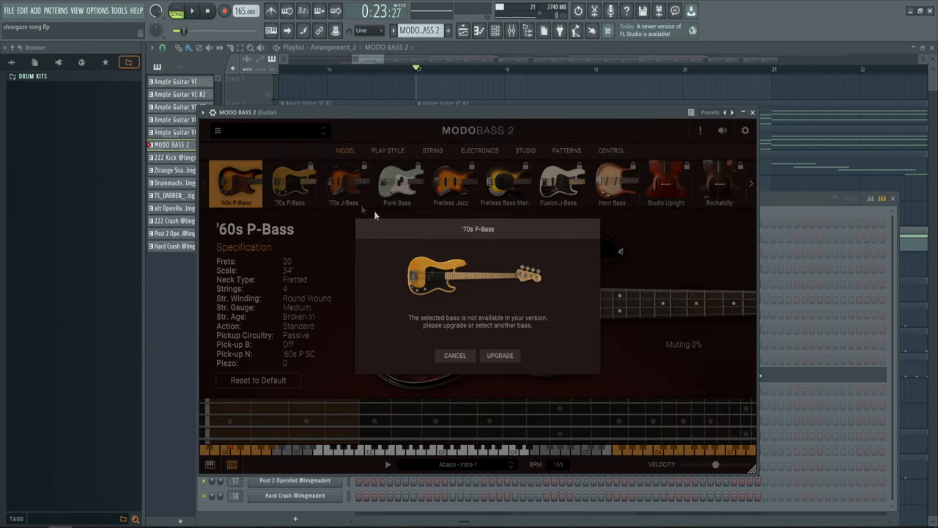
pyautogui.click(455, 354)
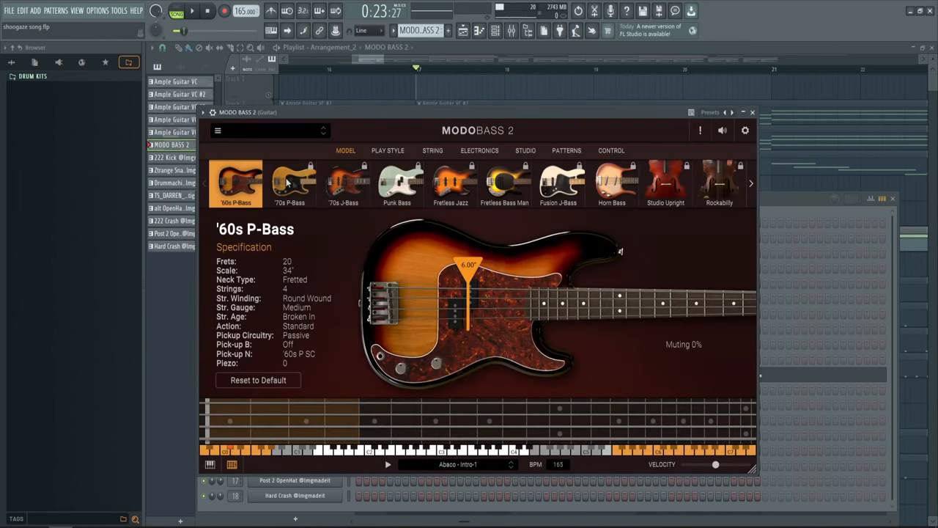
pyautogui.moveTo(238, 220)
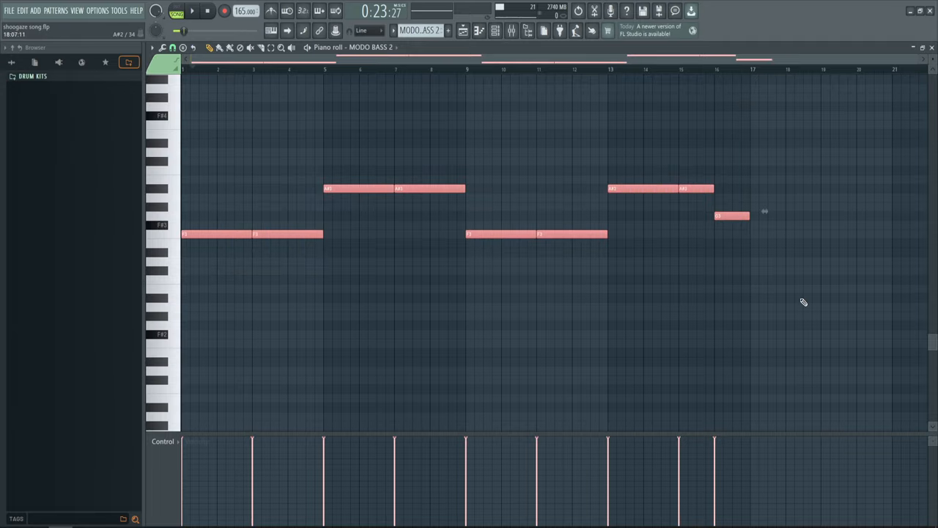
# Show the MODO Bass 2 bass-note pattern in the piano roll
pyautogui.click(207, 10)
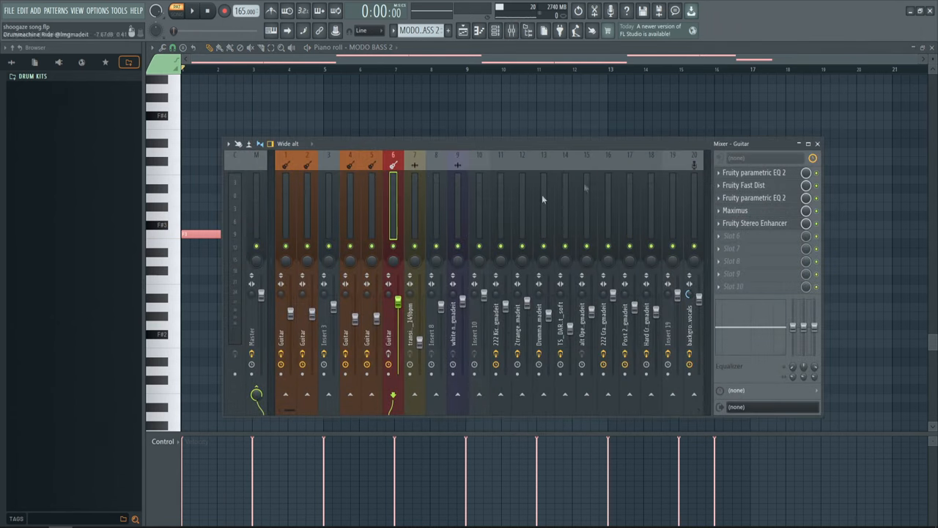
# Review the bass insert's Parametric EQ 2 and Fruity Stereo Enhancer, then return to the playlist
pyautogui.click(753, 173)
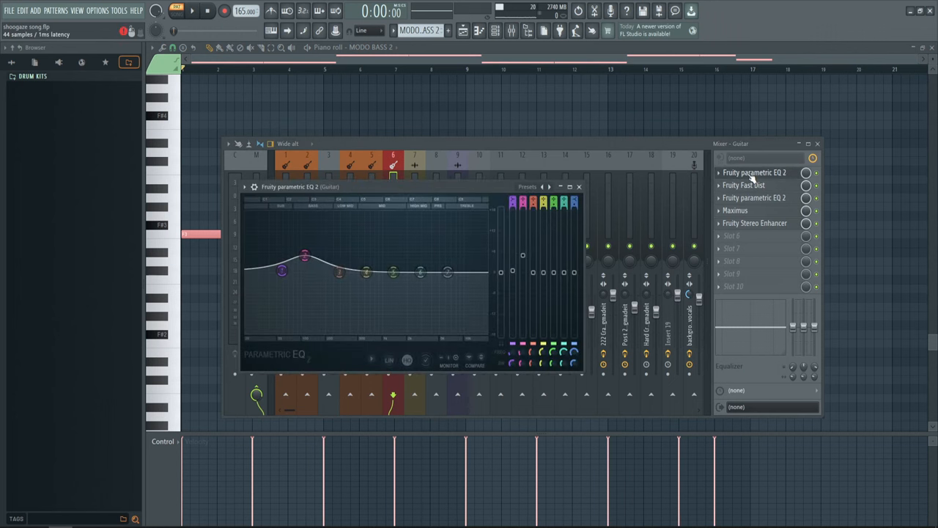
pyautogui.click(755, 223)
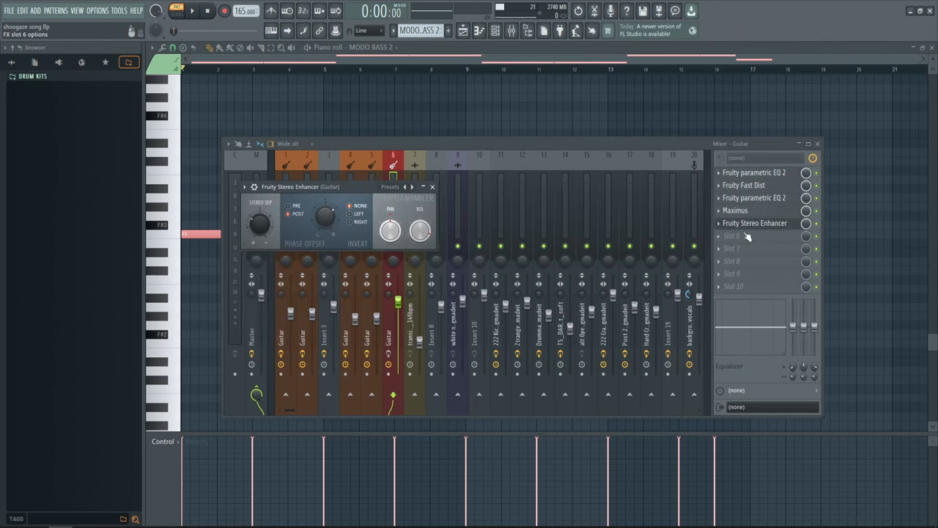
pyautogui.click(433, 187)
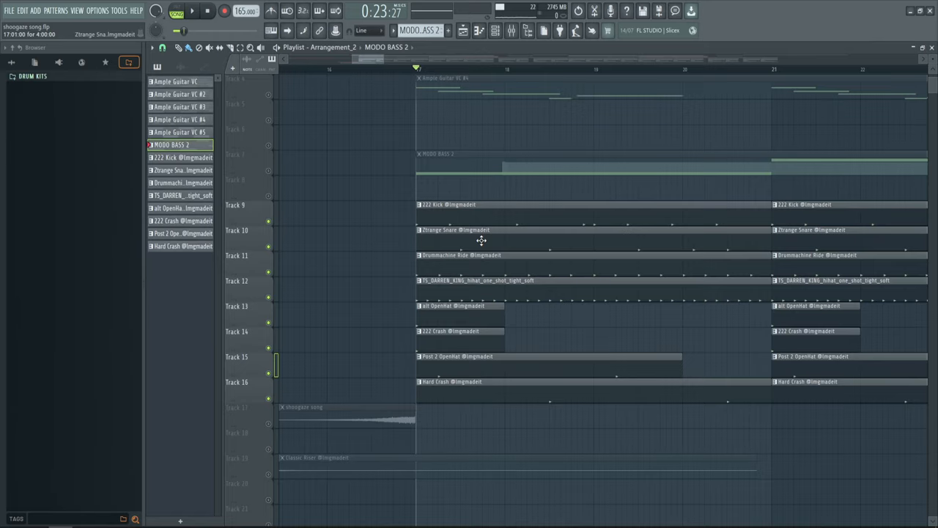
# Select the kick and Track 12 hi-hat pattern clips in the playlist's drum section
pyautogui.click(179, 159)
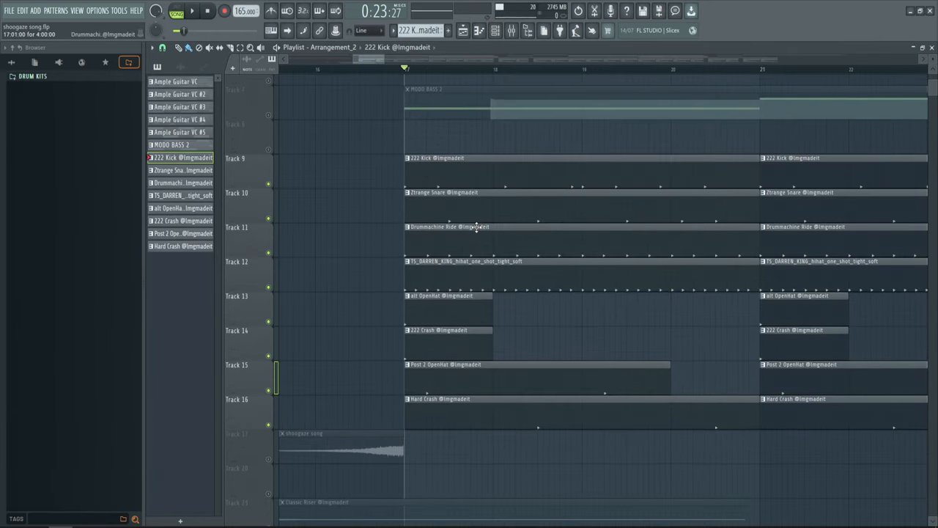
pyautogui.scroll(3)
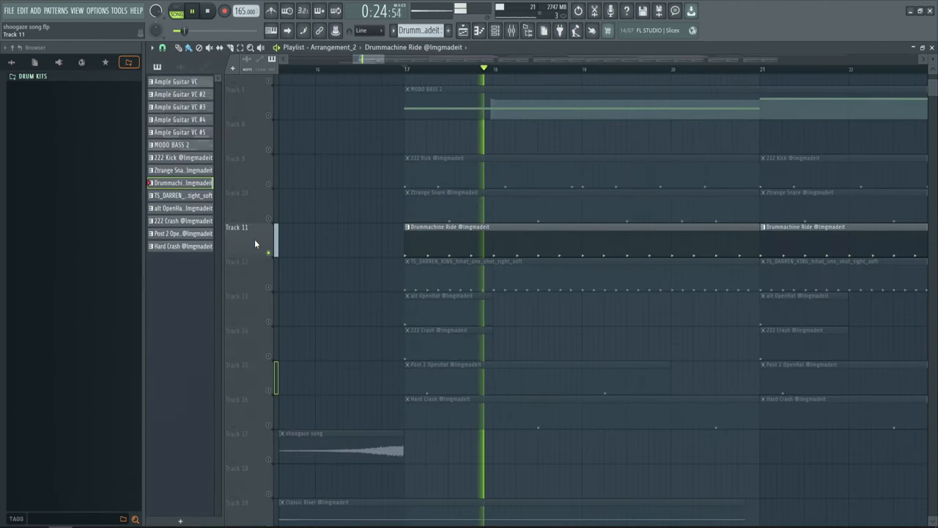
pyautogui.click(182, 195)
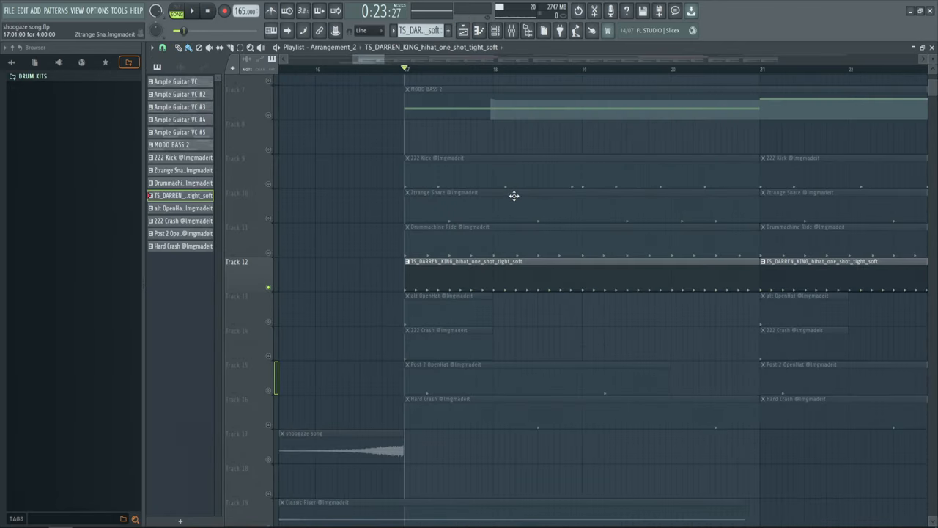
pyautogui.click(192, 11)
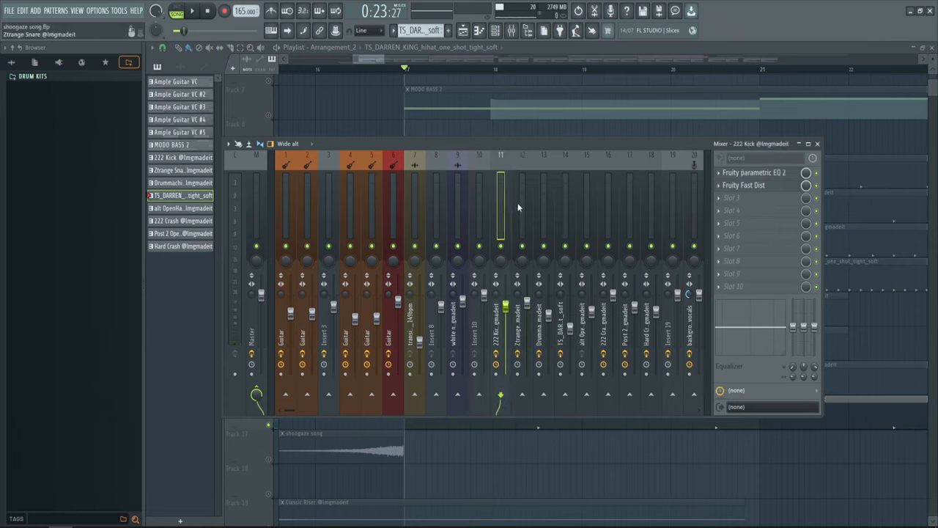
# Select the TS_DARREN_KING hi-hat insert to show its Fruity Reverb 2 slot
pyautogui.click(566, 337)
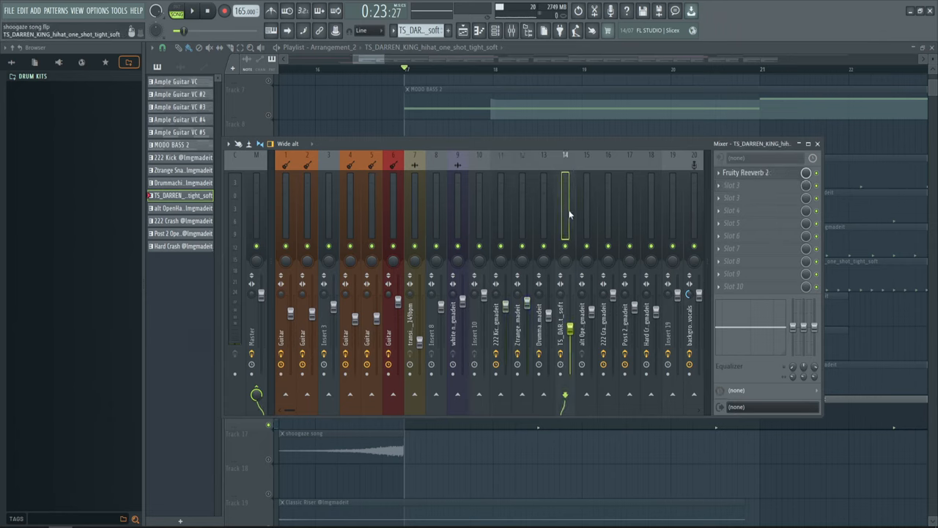